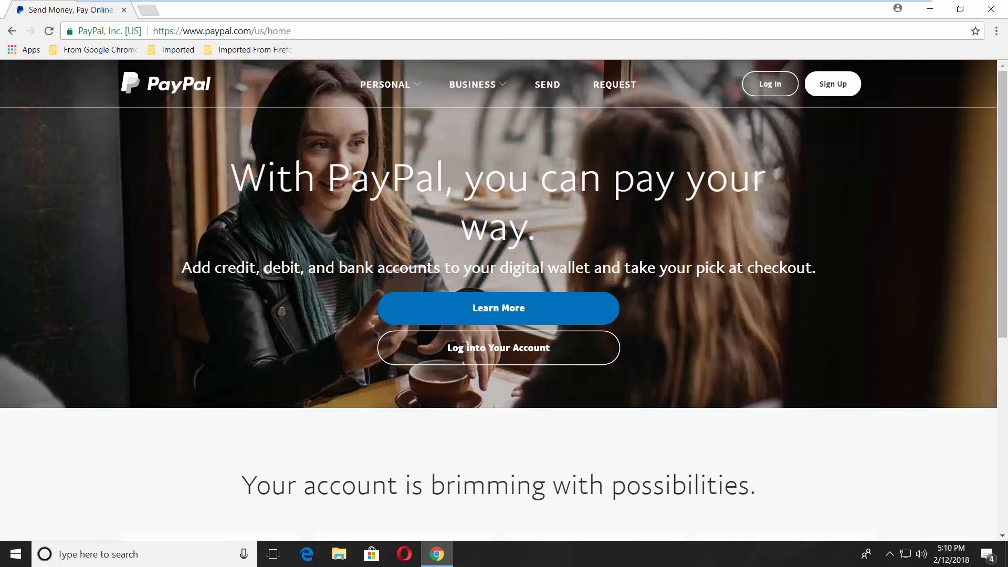
# Step: Log in to the PayPal account and reach the account summary page
pyautogui.click(769, 84)
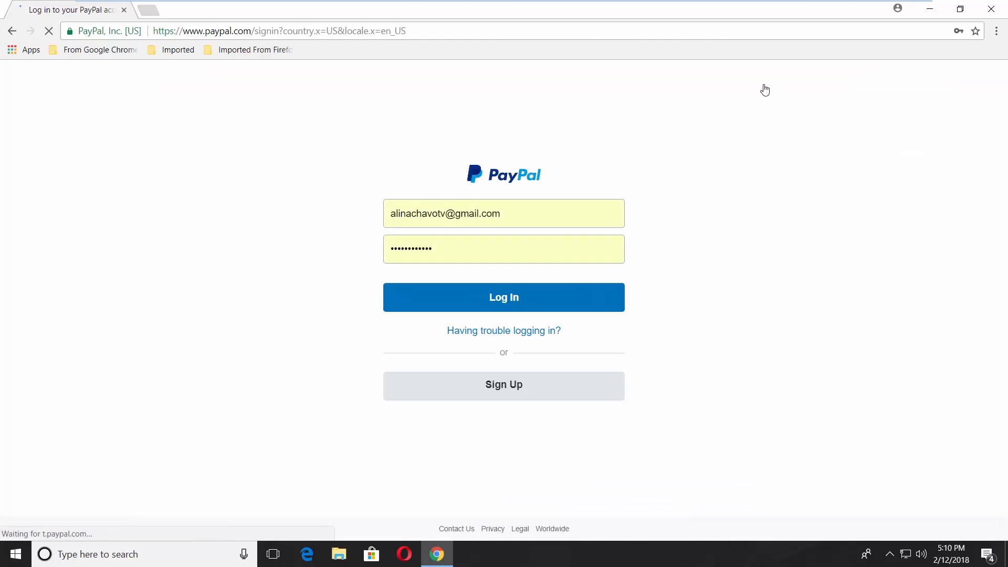
pyautogui.click(503, 298)
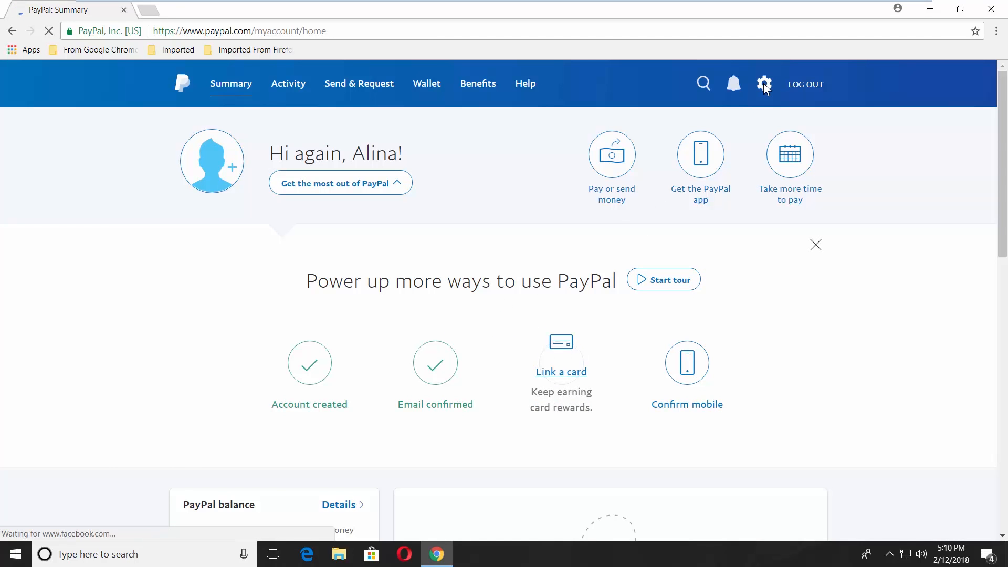
# Step: Go to account settings and start updating the profile name
pyautogui.click(764, 84)
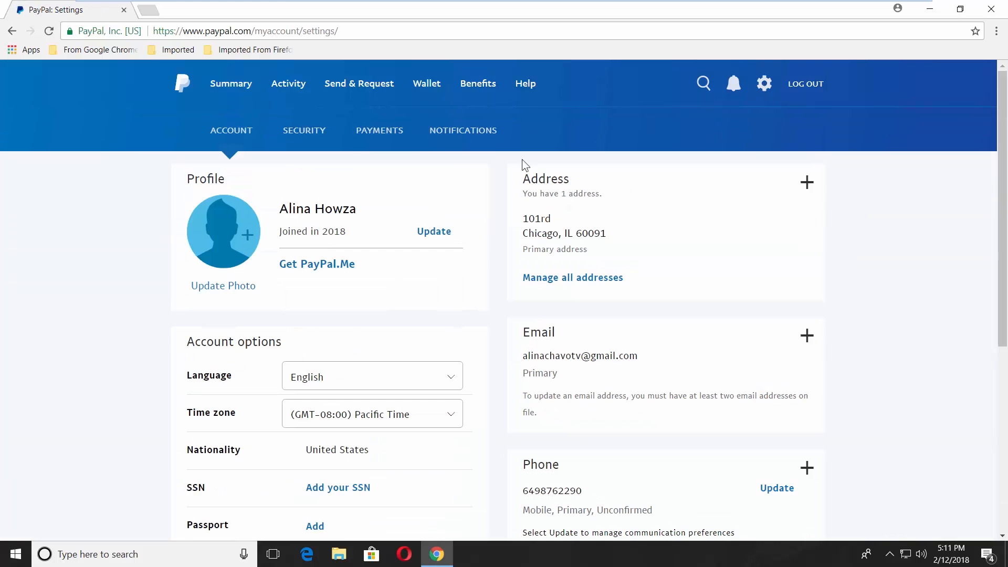
pyautogui.click(434, 231)
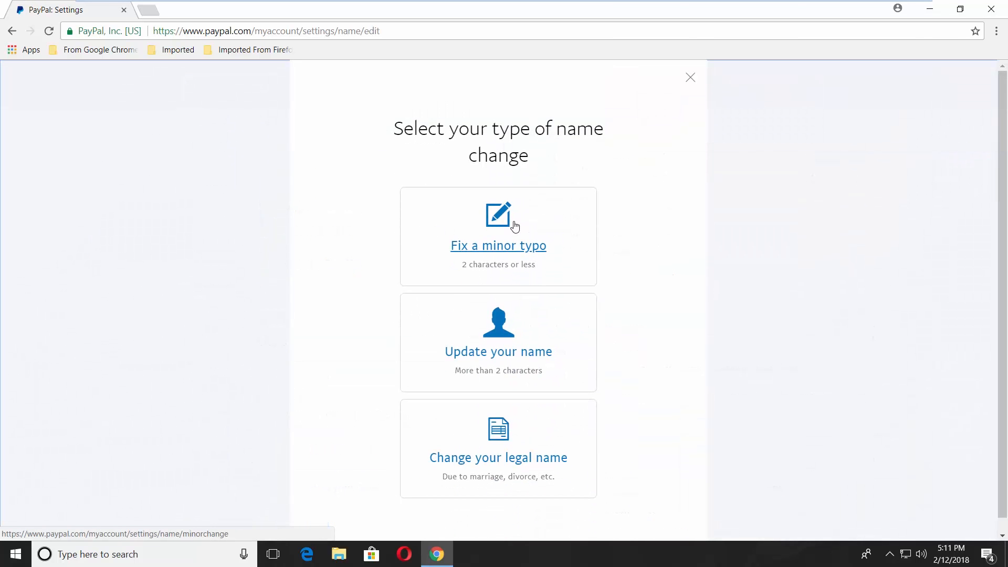
pyautogui.moveTo(595, 240)
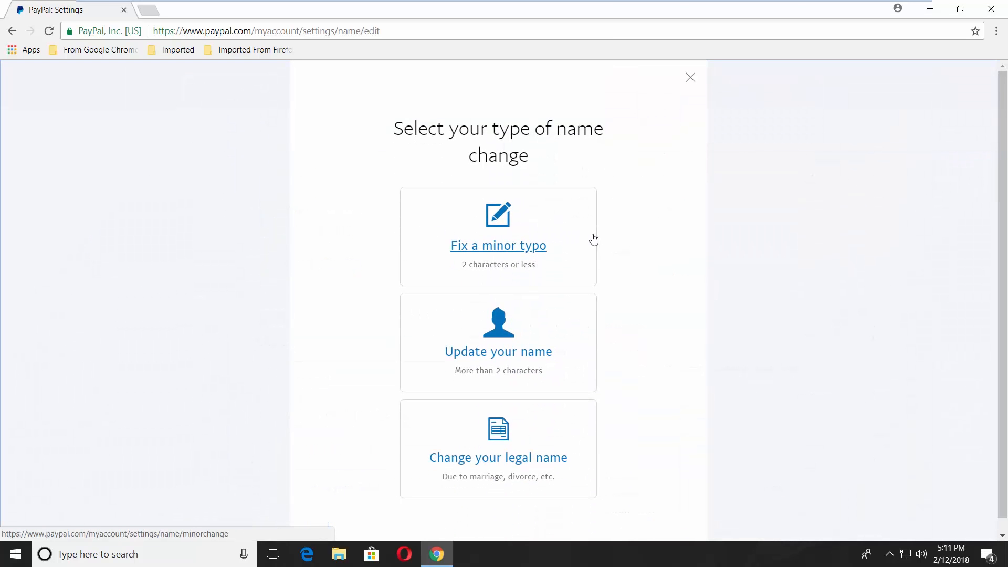
pyautogui.moveTo(586, 239)
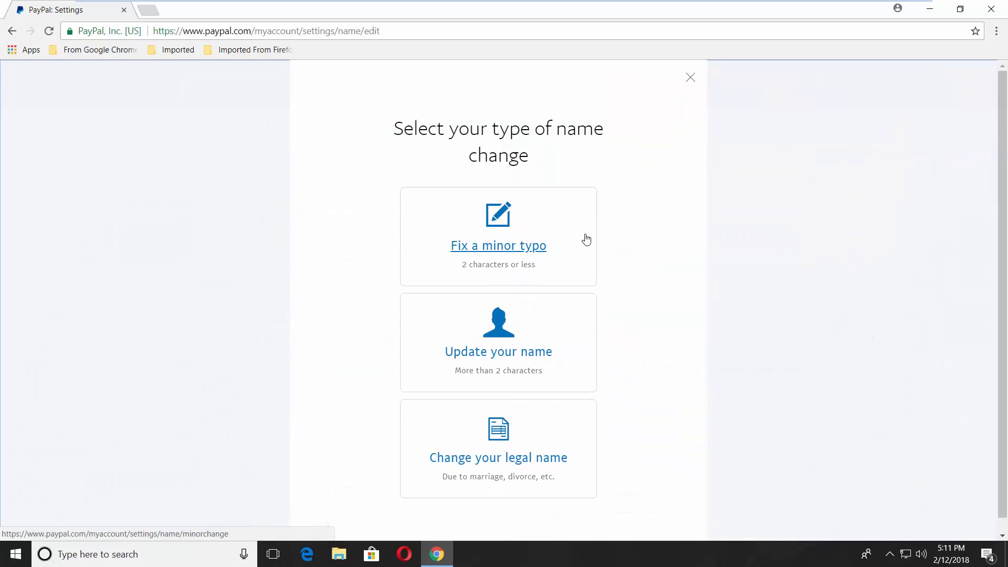
pyautogui.moveTo(521, 447)
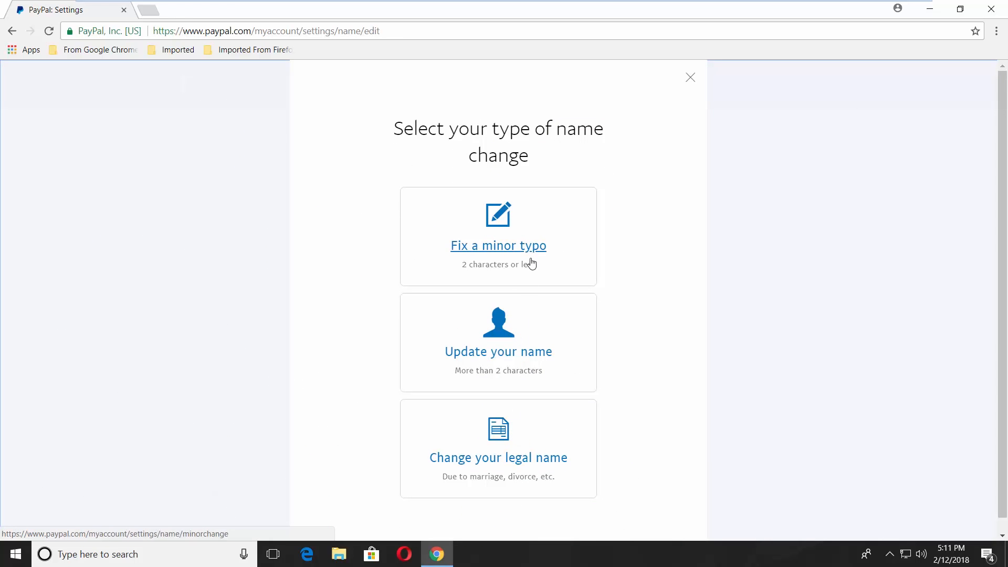
pyautogui.moveTo(532, 251)
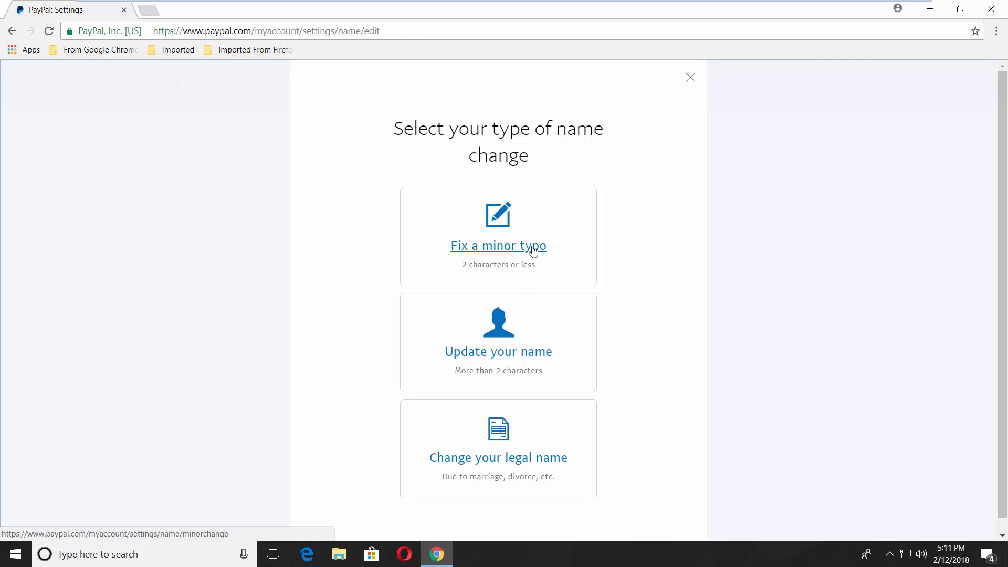
# Step: Submit a minor typo fix setting the name to Alina HowzaTv, agreeing to the disclaimer, and return to settings
pyautogui.click(498, 246)
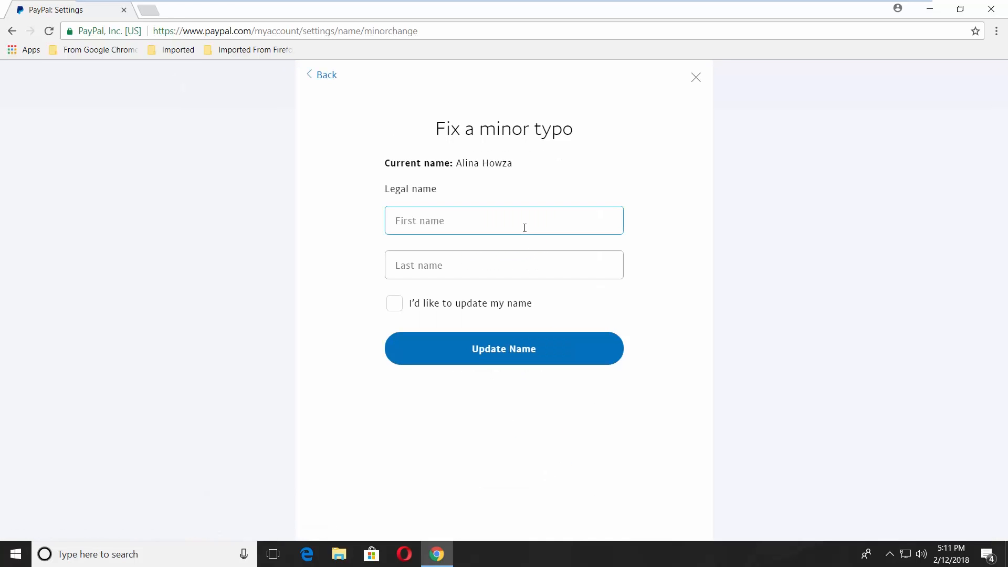
pyautogui.write('Alina')
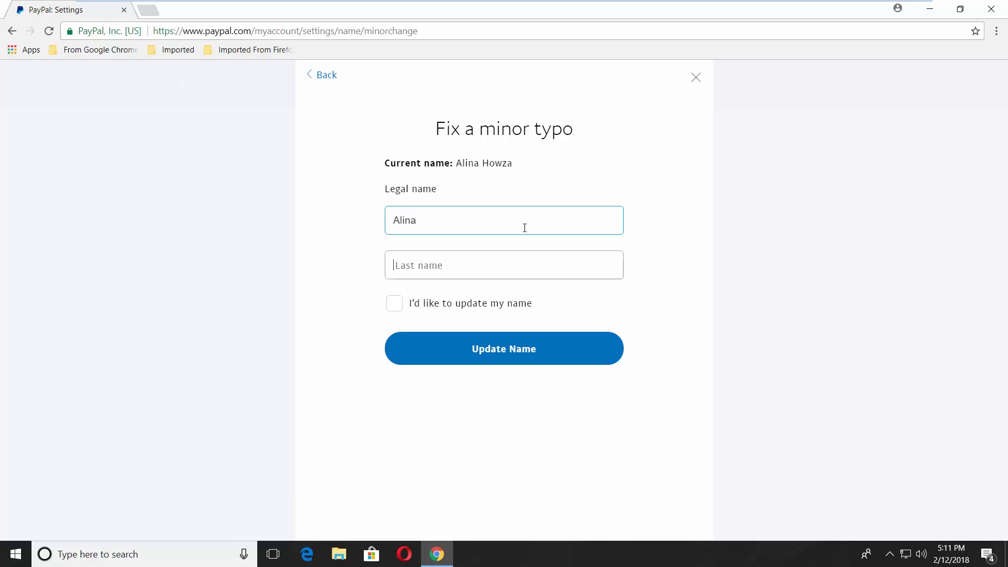
pyautogui.write('HowzaT')
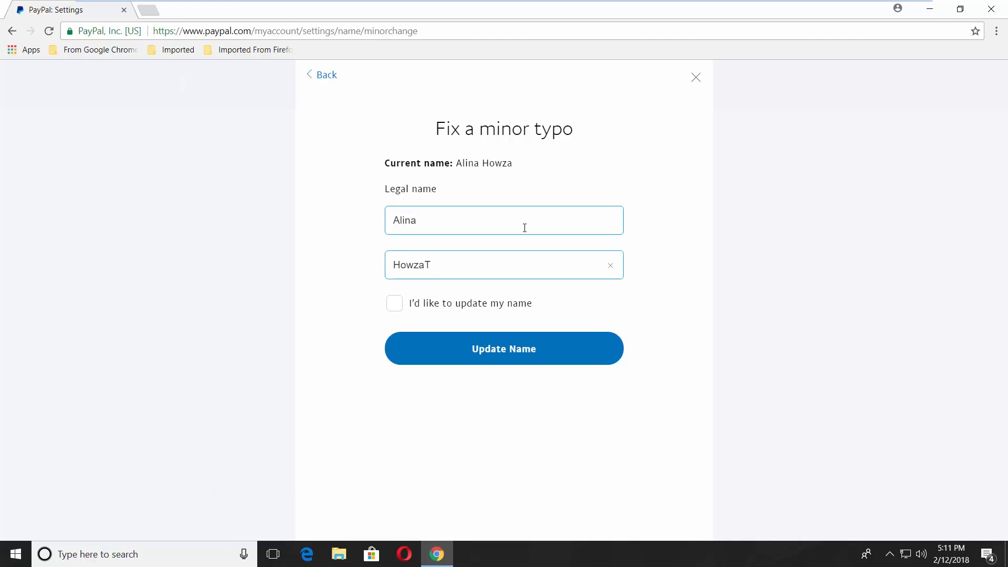
pyautogui.write('v')
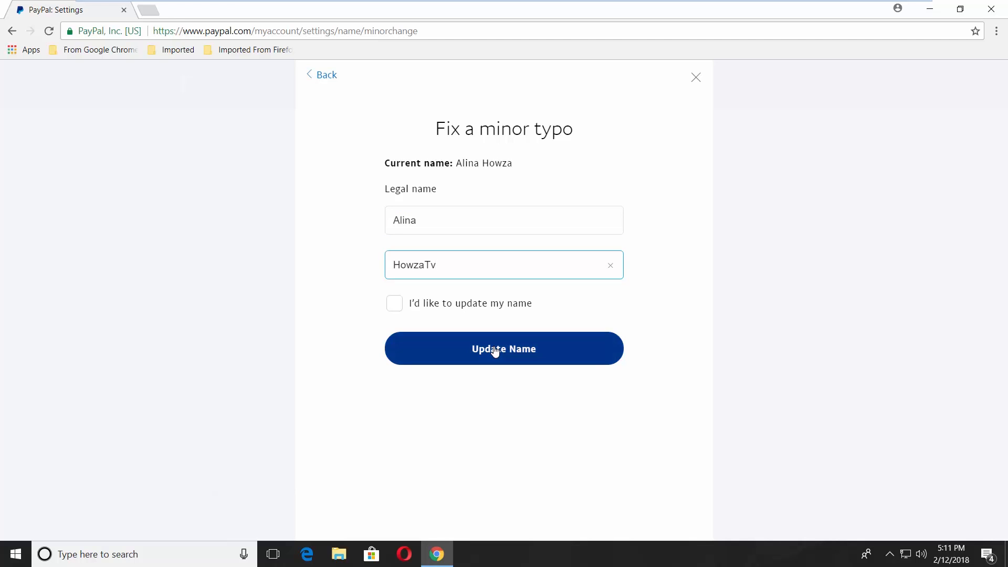
pyautogui.click(503, 348)
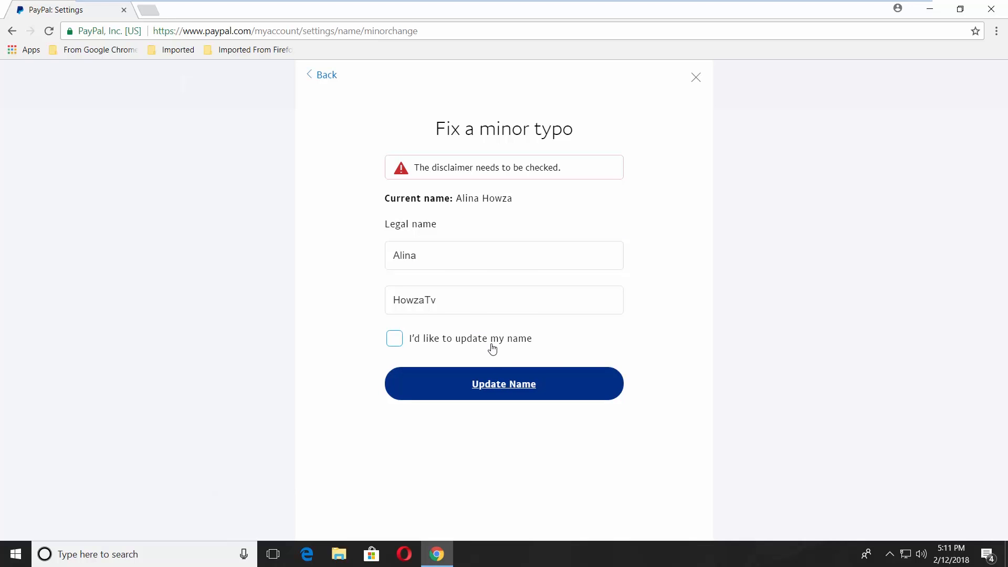
pyautogui.click(394, 339)
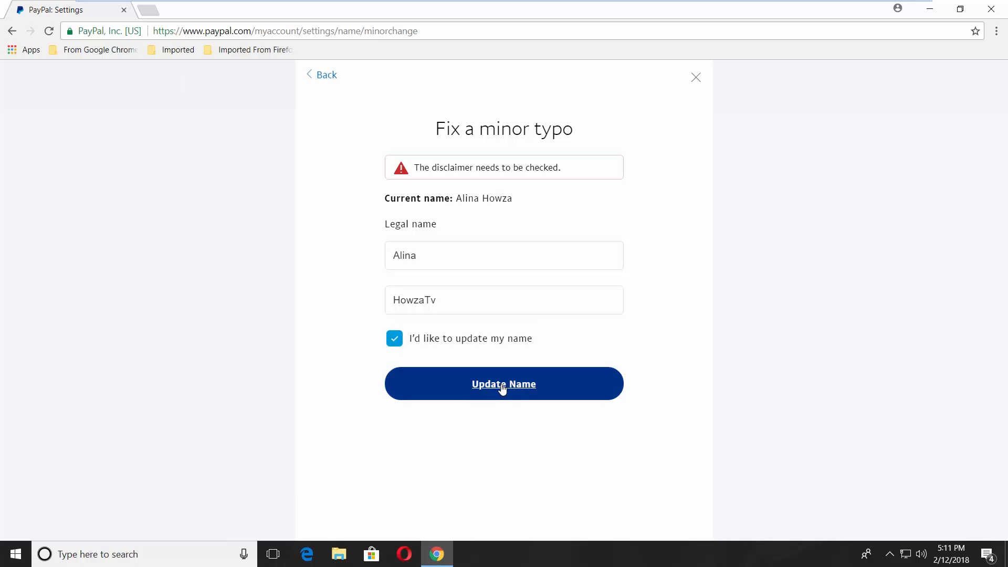
pyautogui.click(503, 383)
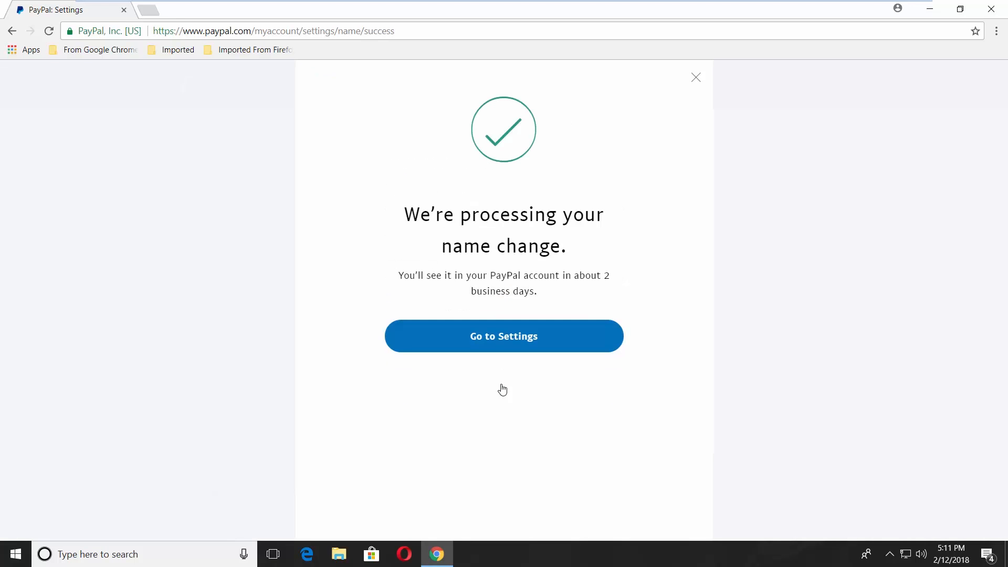
pyautogui.click(503, 336)
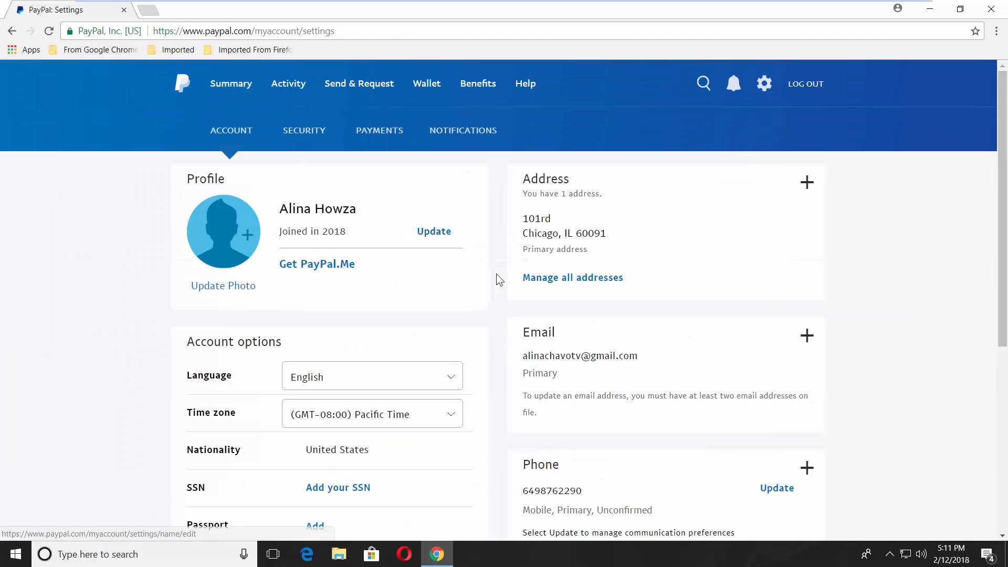
# Step: Start an 'Update your name' change marked incorrect at signup and not a minor typo, reaching the document requirements
pyautogui.click(434, 231)
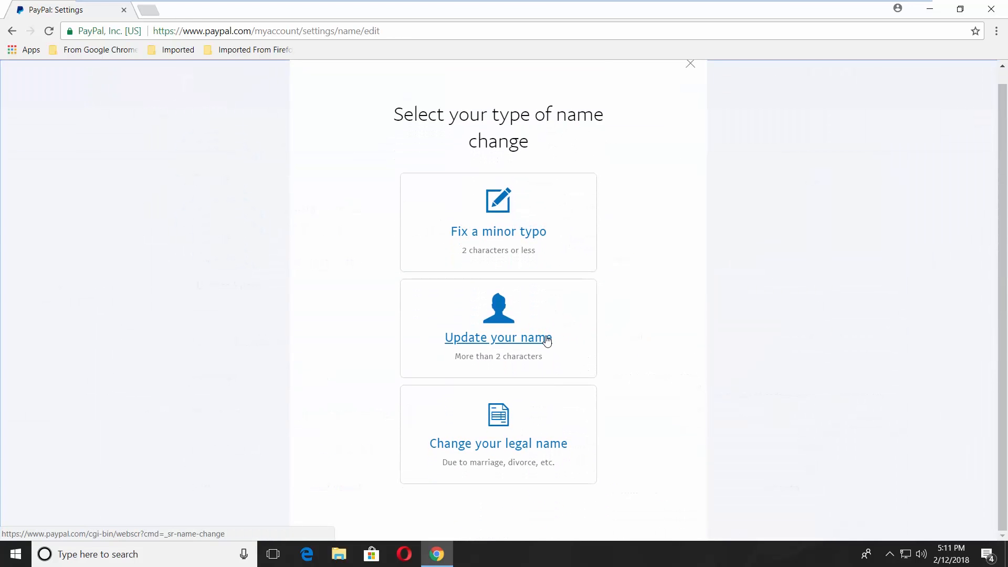
pyautogui.click(497, 337)
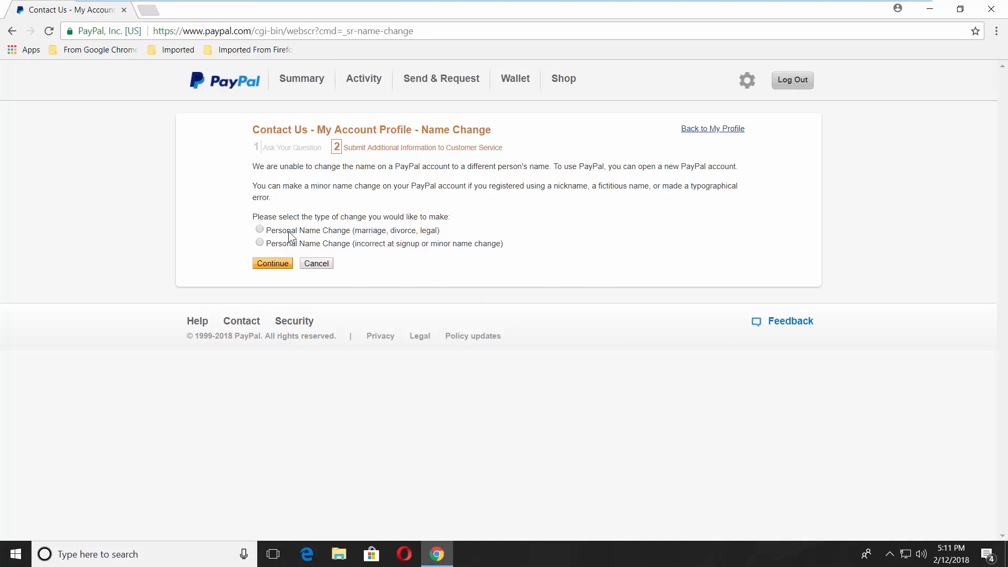
pyautogui.moveTo(308, 250)
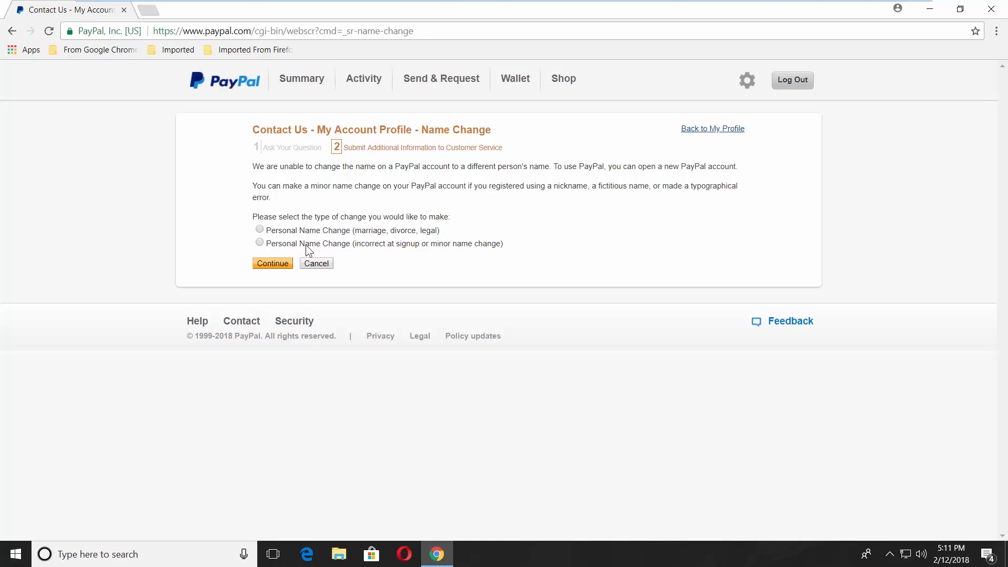
pyautogui.click(259, 243)
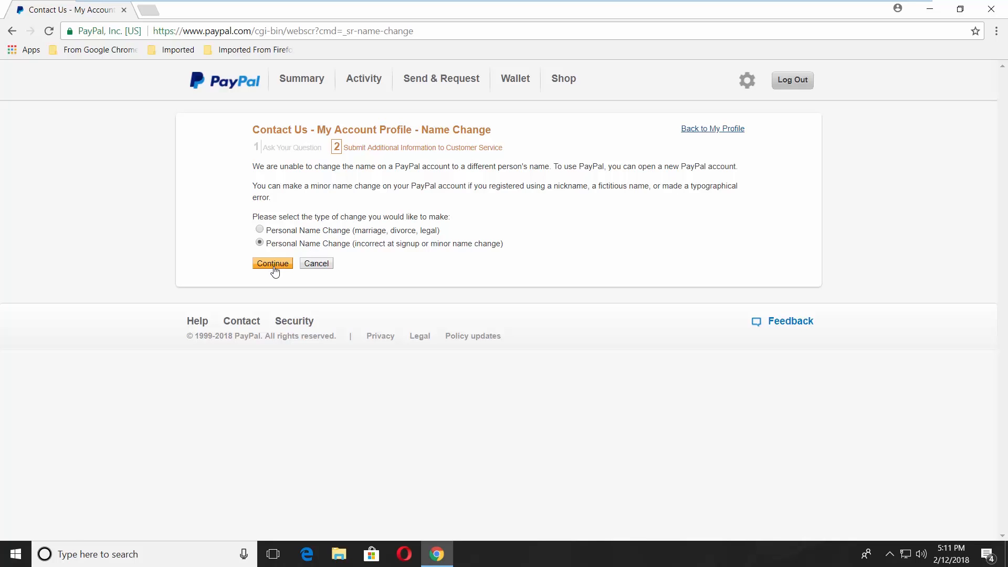
pyautogui.click(272, 263)
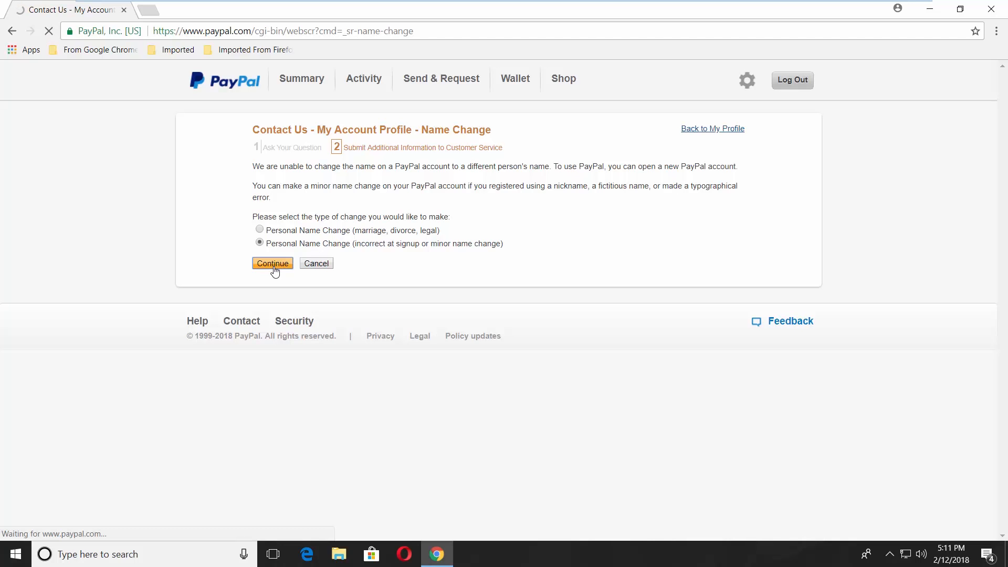
pyautogui.click(272, 262)
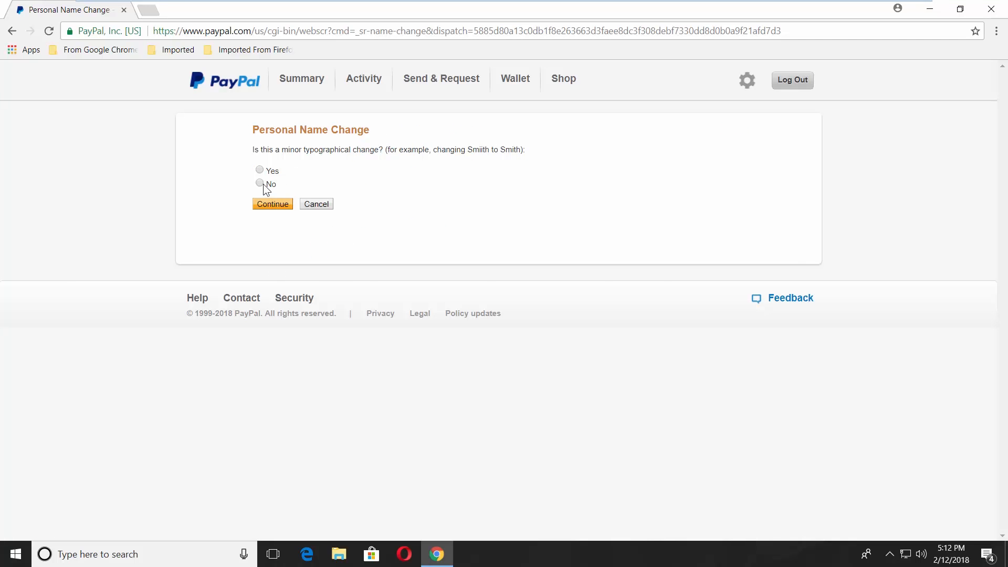
pyautogui.click(272, 204)
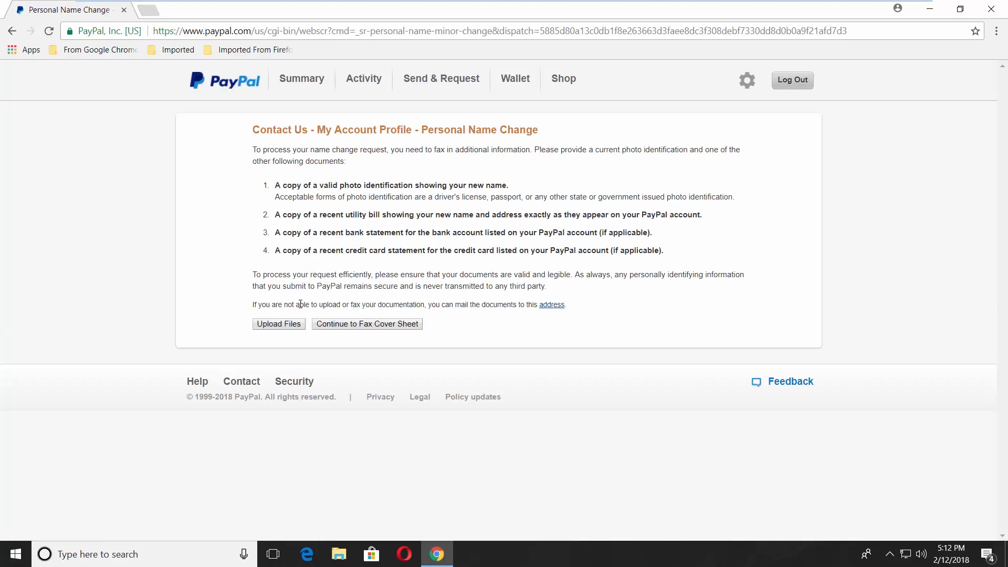
# Step: Go to Upload Files, cancel the file chooser without attaching anything, and return to the profile
pyautogui.click(277, 324)
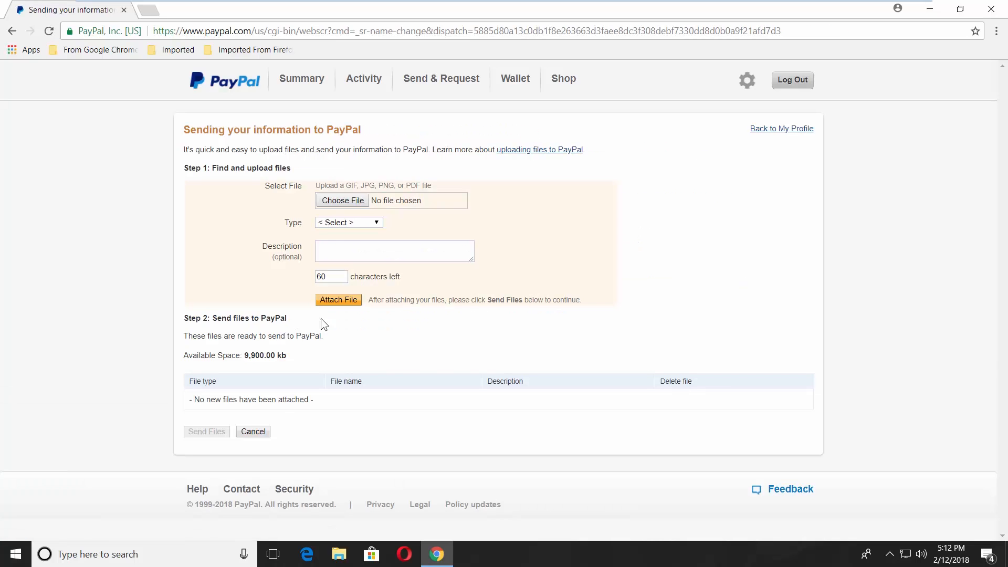
pyautogui.click(342, 200)
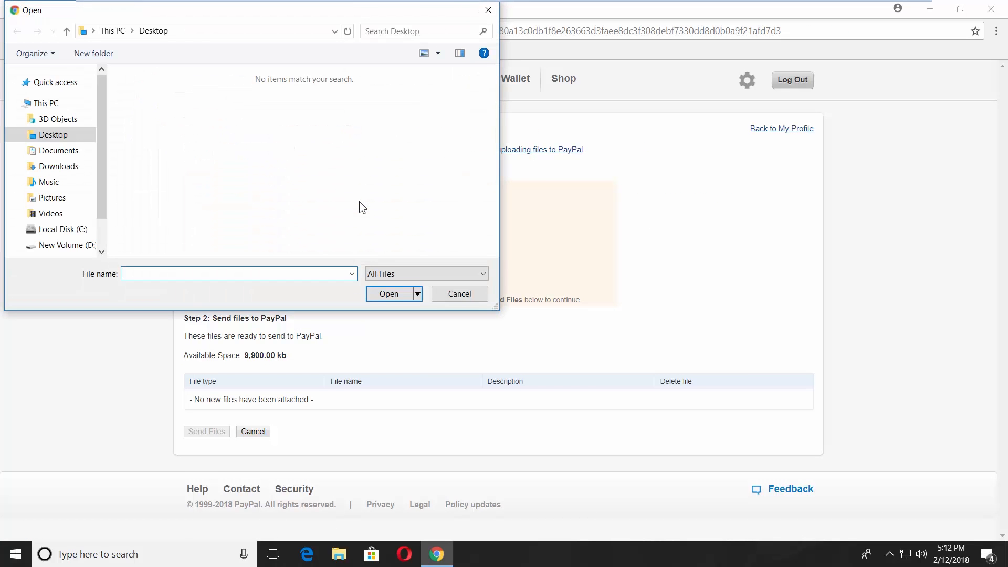
pyautogui.click(459, 293)
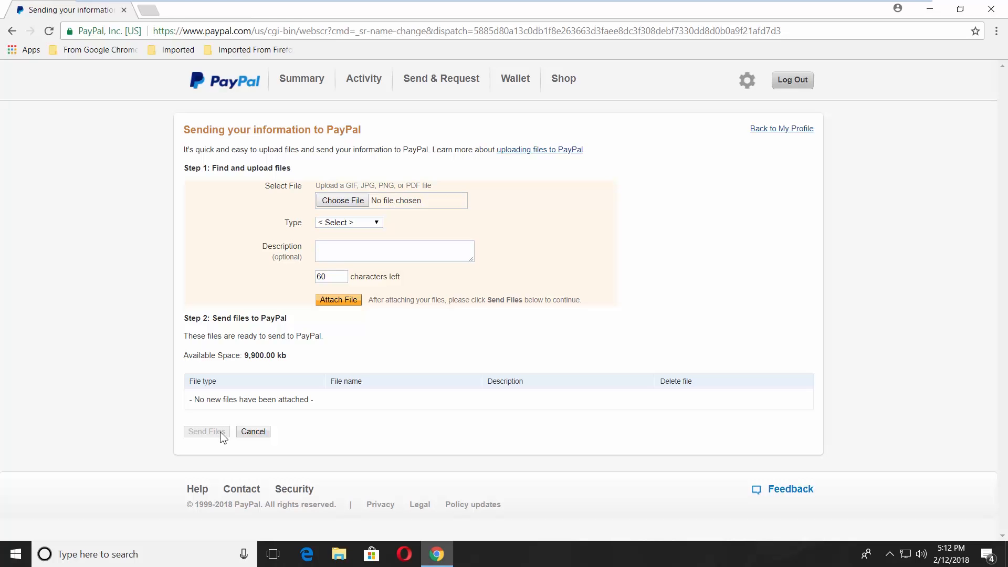
pyautogui.moveTo(663, 164)
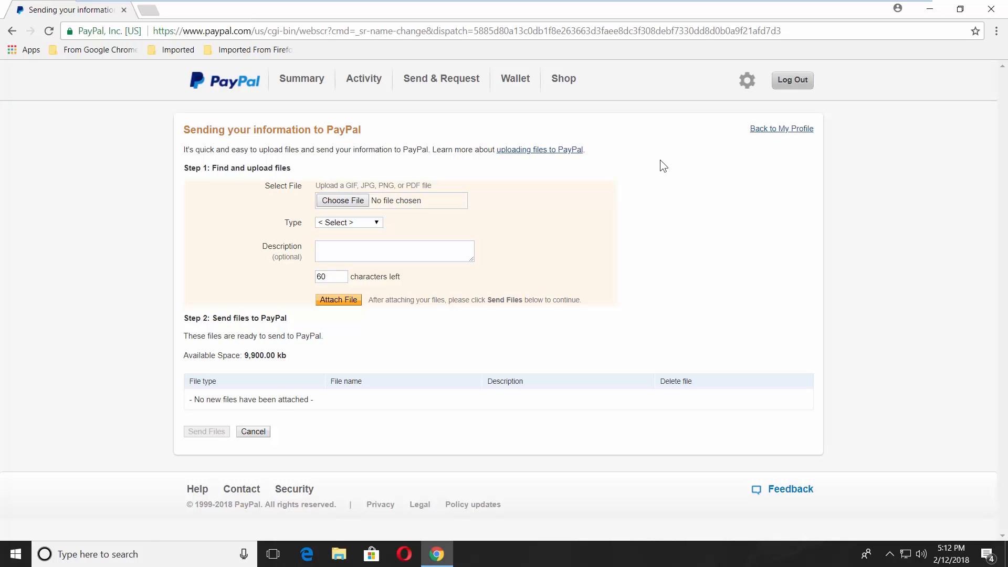
pyautogui.click(782, 128)
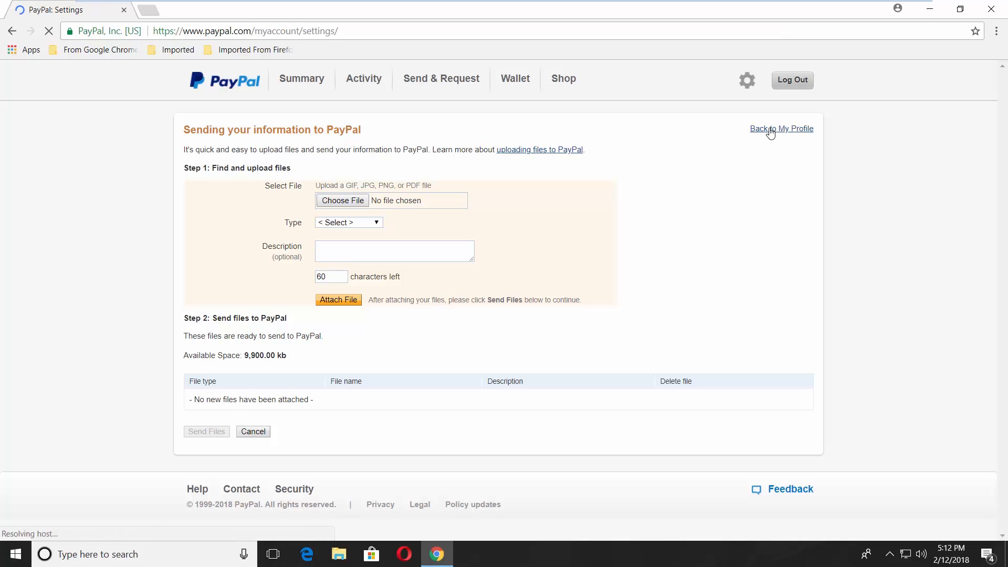
# Step: Start a 'Change your legal name' request marked as incorrect at signup
pyautogui.click(781, 128)
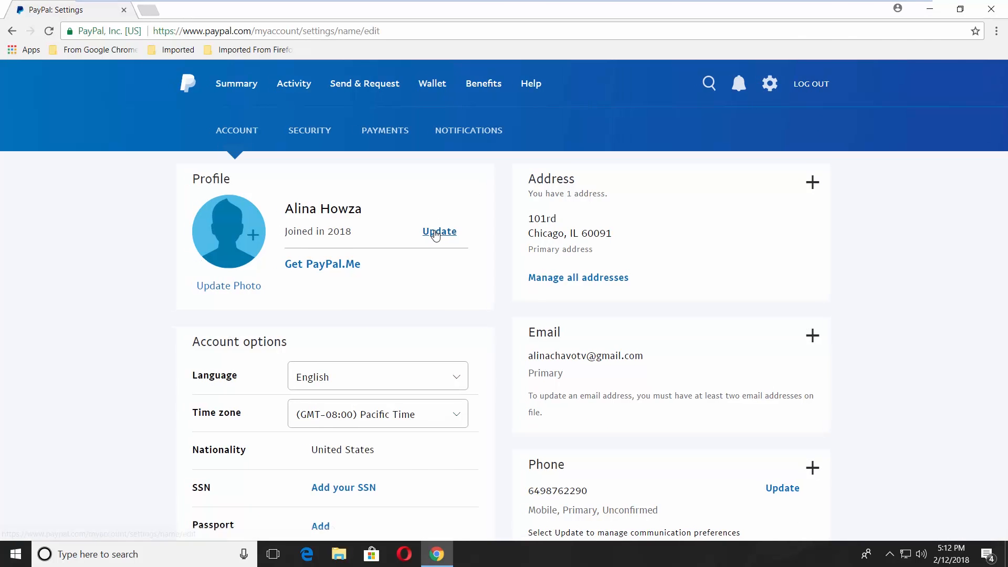
pyautogui.click(439, 231)
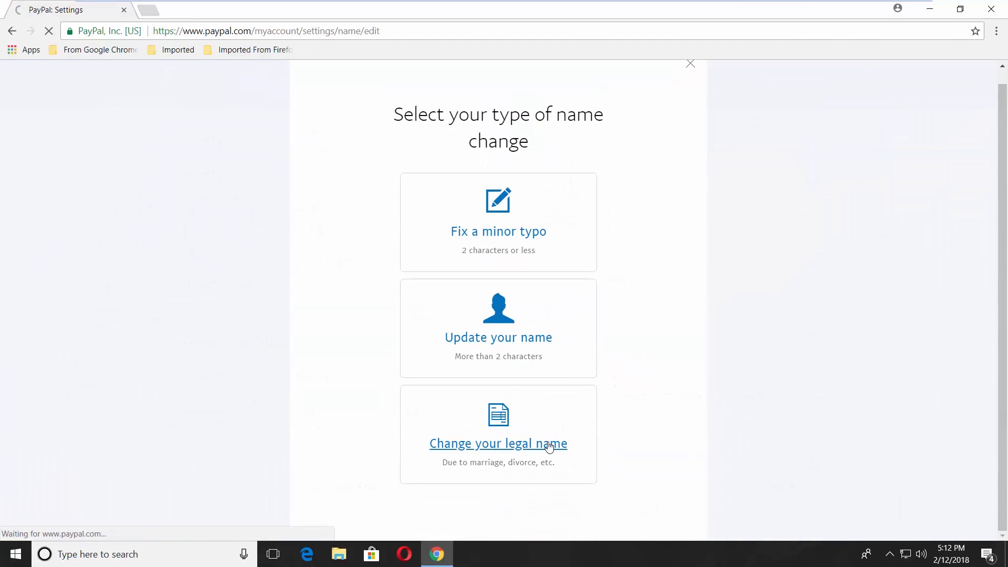
pyautogui.click(498, 443)
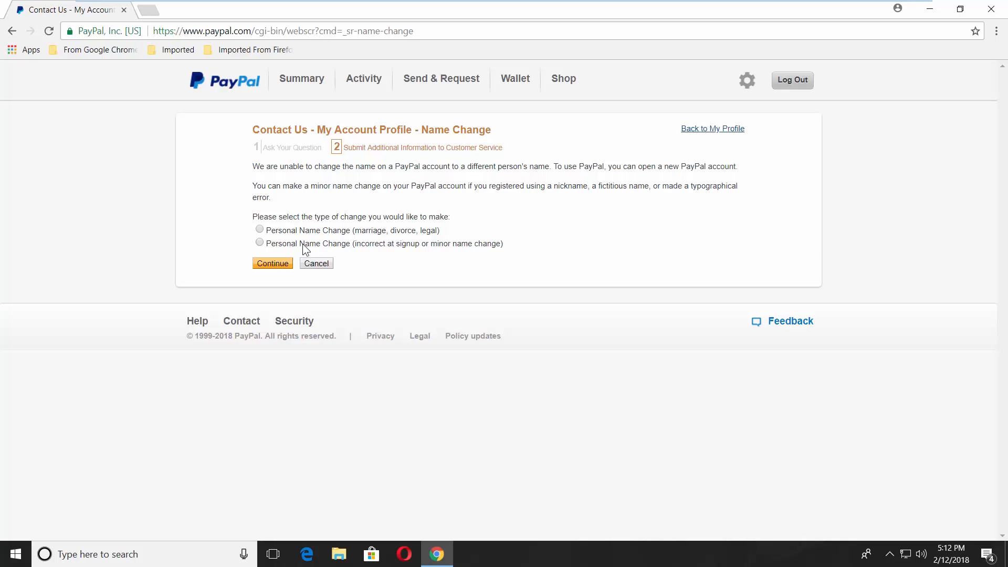
pyautogui.click(259, 243)
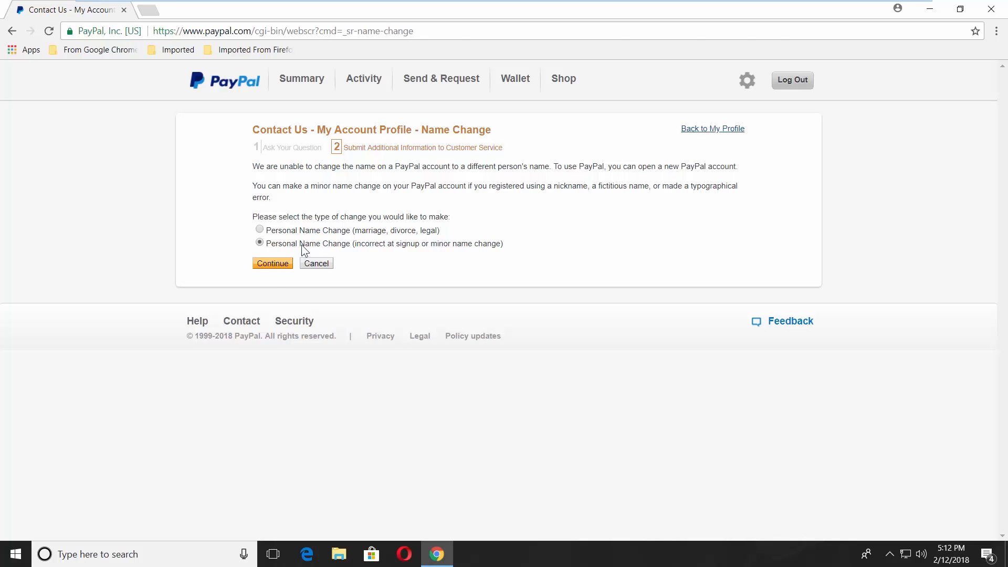
# Step: Answer that the change is not a minor typo and reach the required-documents page
pyautogui.click(274, 263)
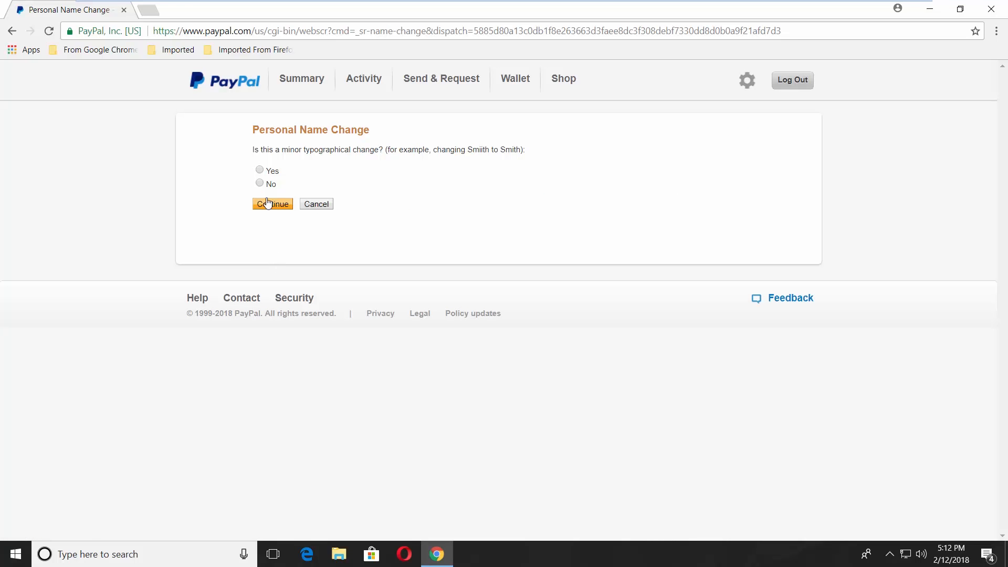
pyautogui.click(272, 204)
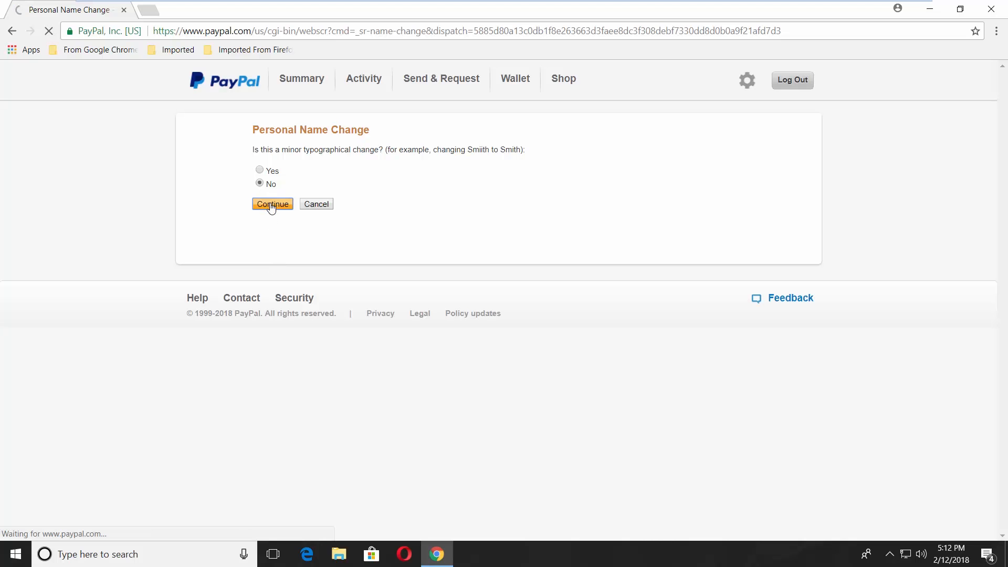
pyautogui.click(272, 203)
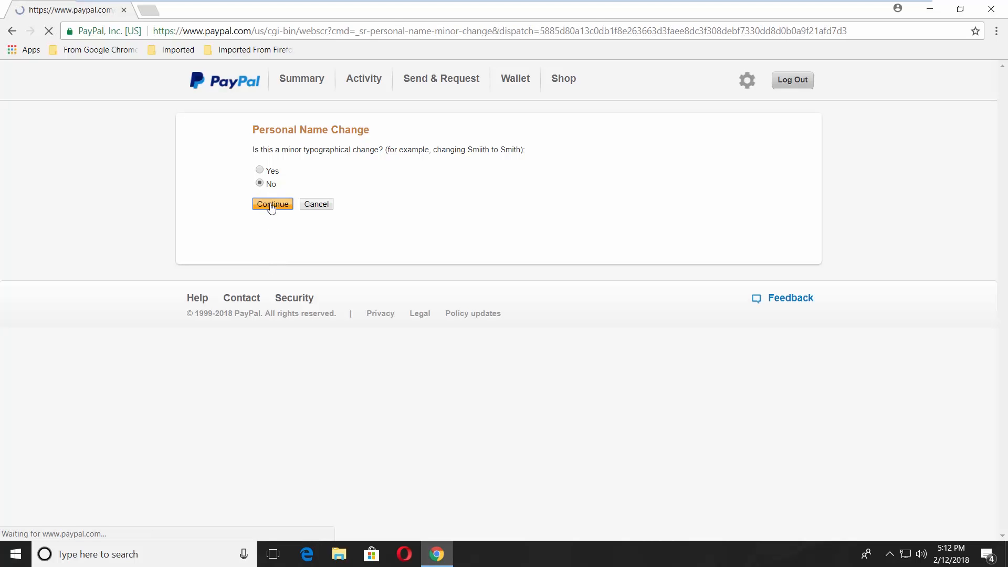
pyautogui.click(272, 203)
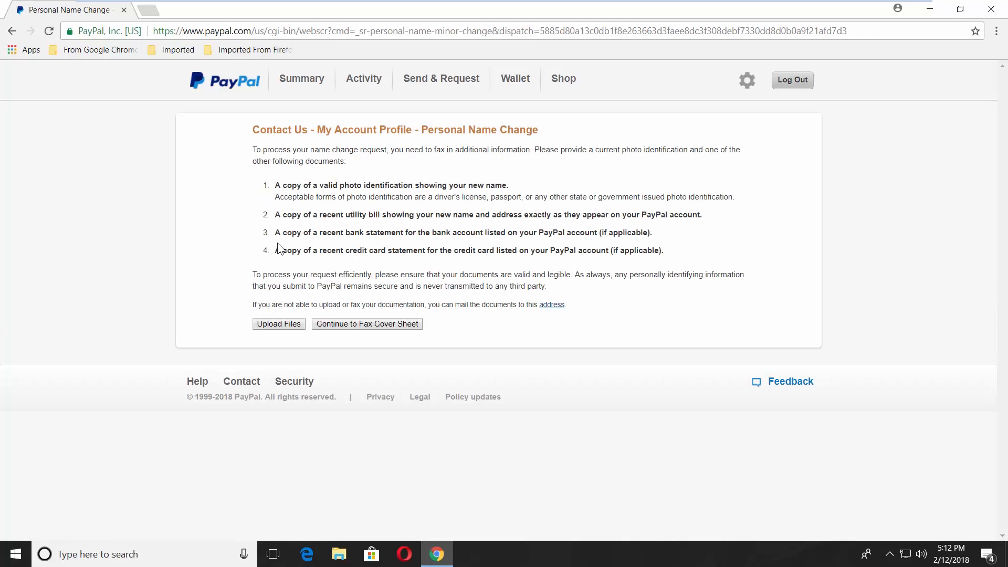
pyautogui.moveTo(346, 269)
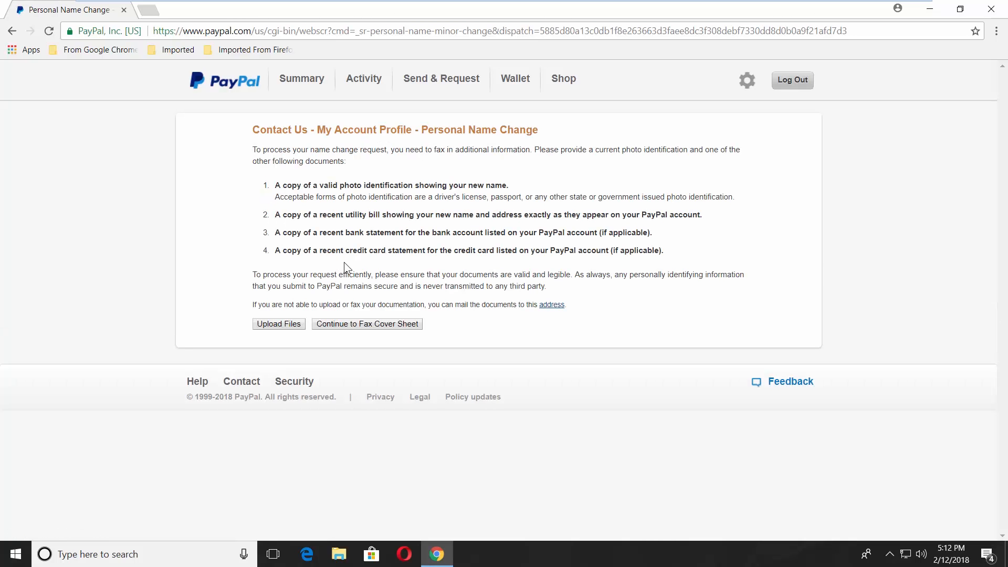
# Step: Reach the document upload form, view the Photo ID, Proof Of Name and Other types, and focus the Description box
pyautogui.click(278, 324)
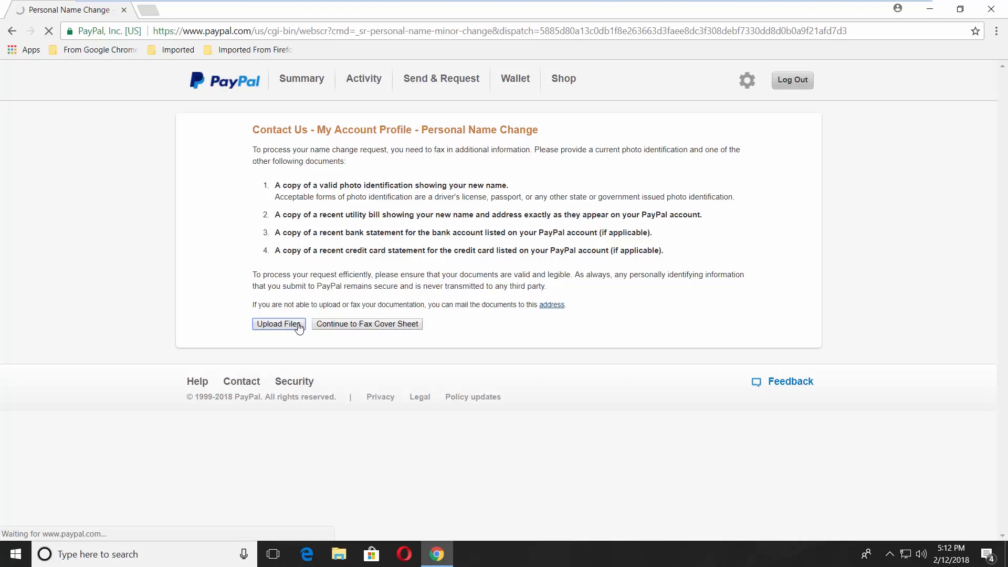
pyautogui.click(279, 323)
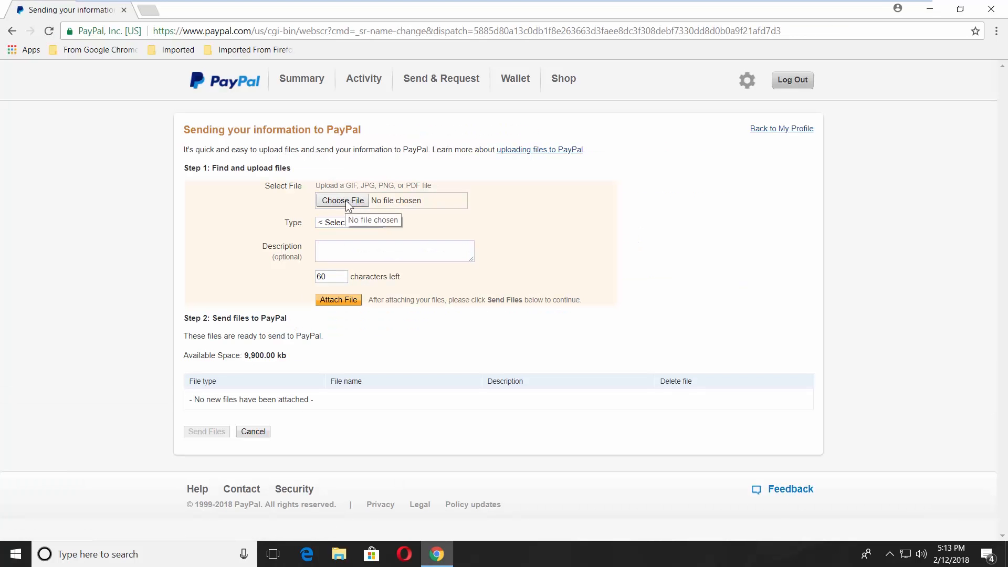
pyautogui.click(349, 222)
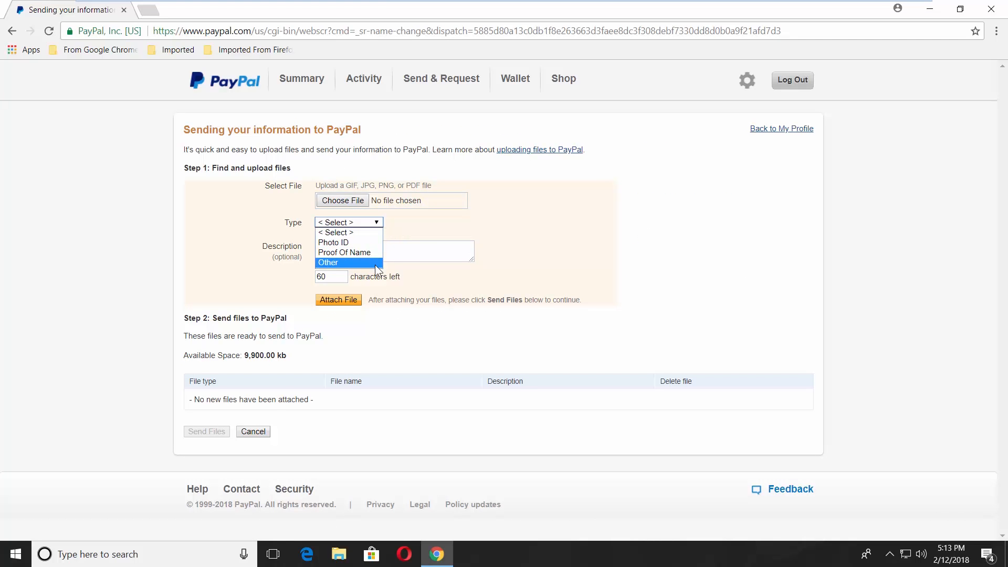
pyautogui.click(336, 232)
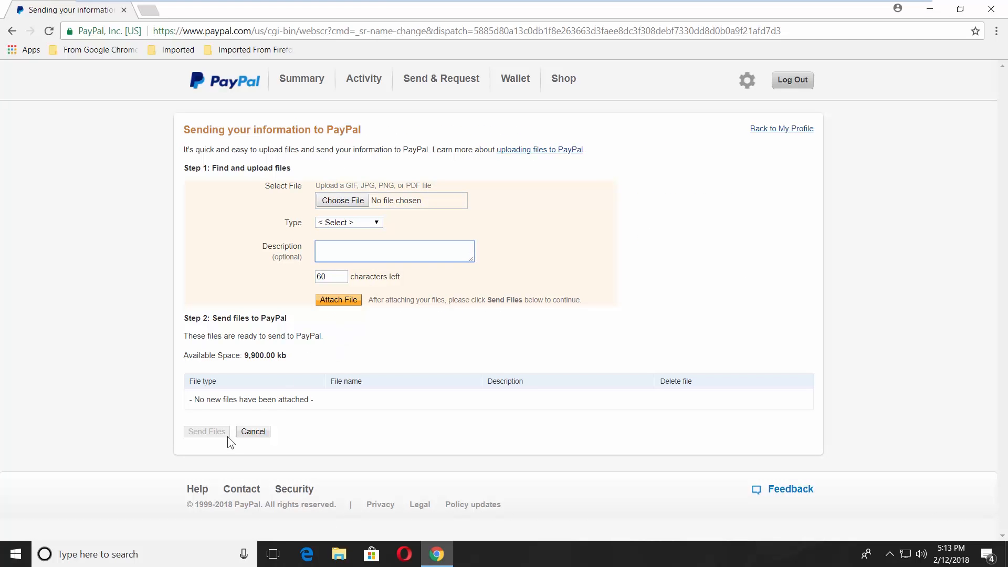
pyautogui.moveTo(222, 439)
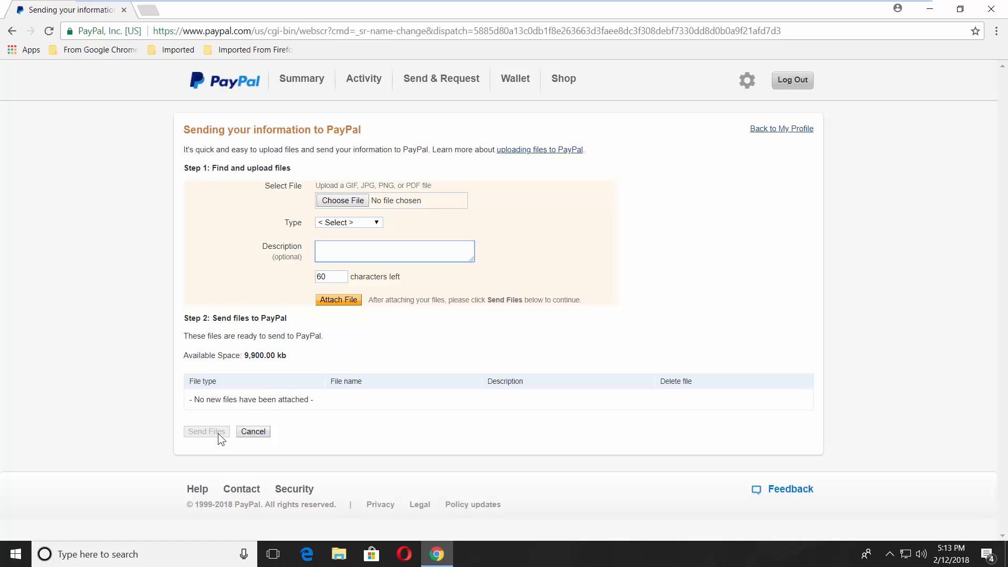